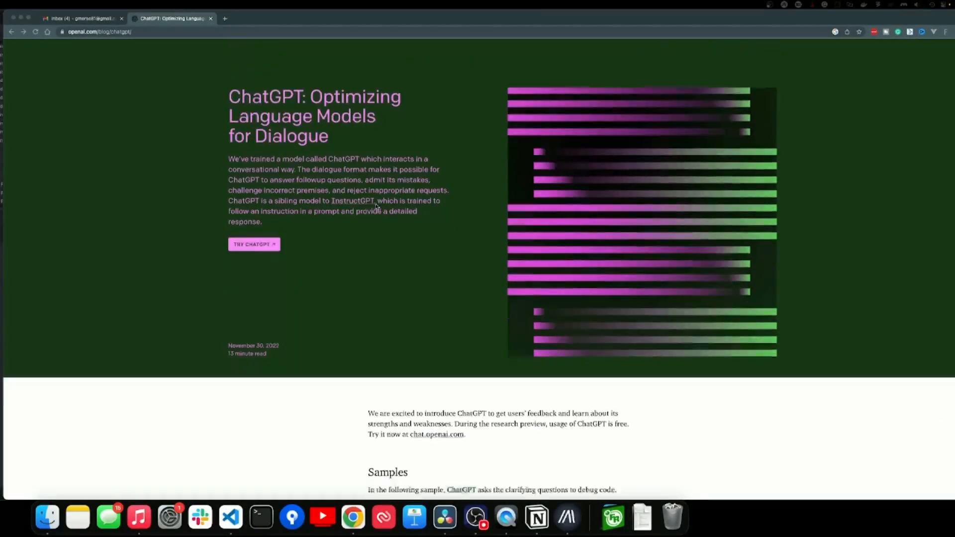
Step: Generate four photo-realistic images from the prompt 'blonde man with shocked face looking at a computer screen covered in crazy art'
scroll("down", 3)
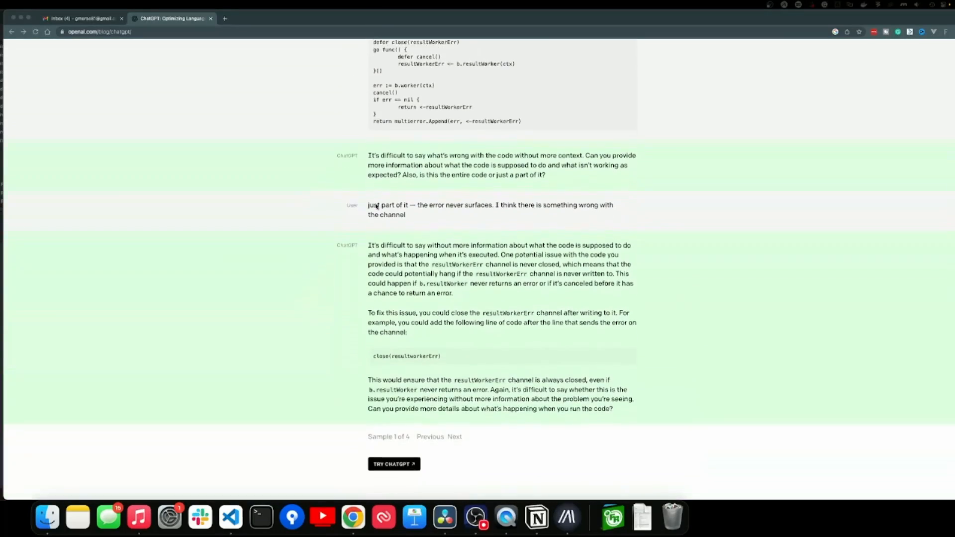
scroll("down", 3)
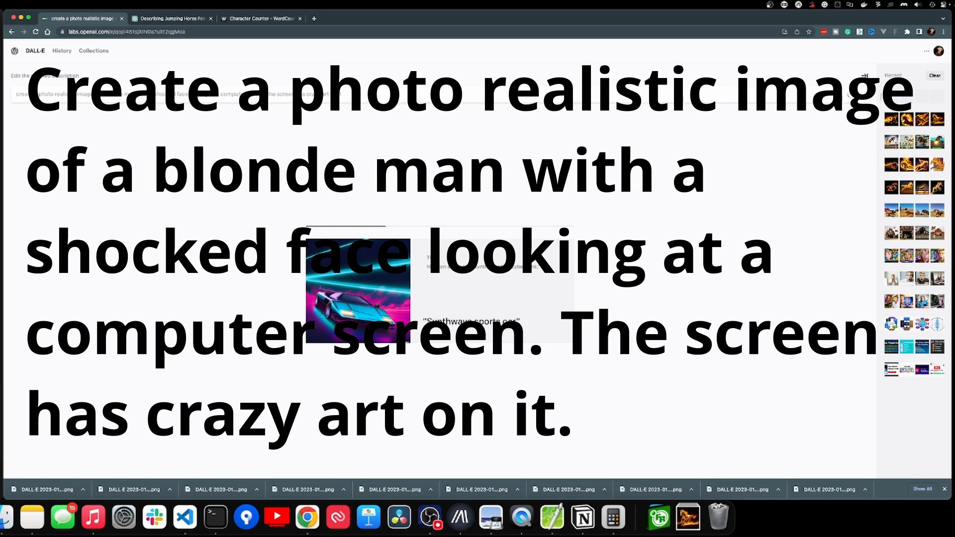
left_click(851, 35)
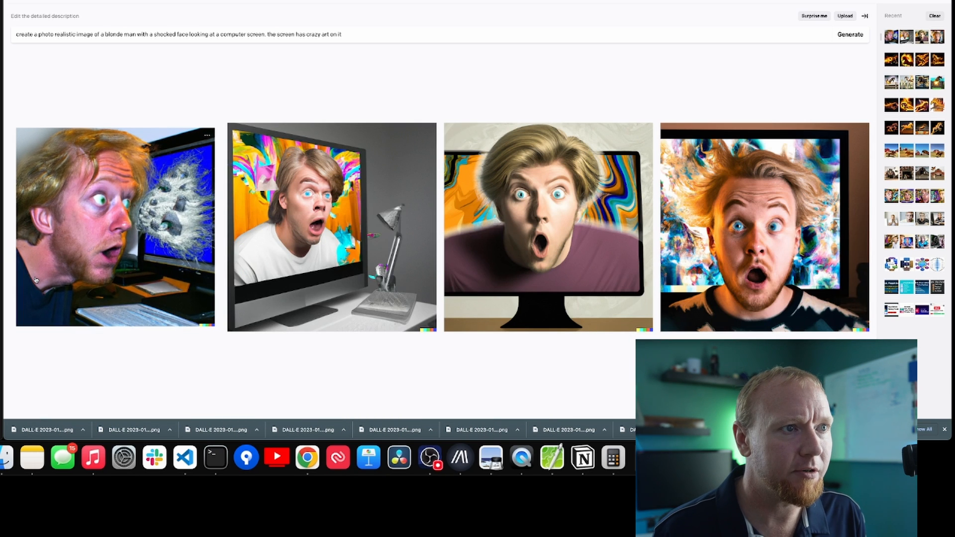
mouse_move(210, 154)
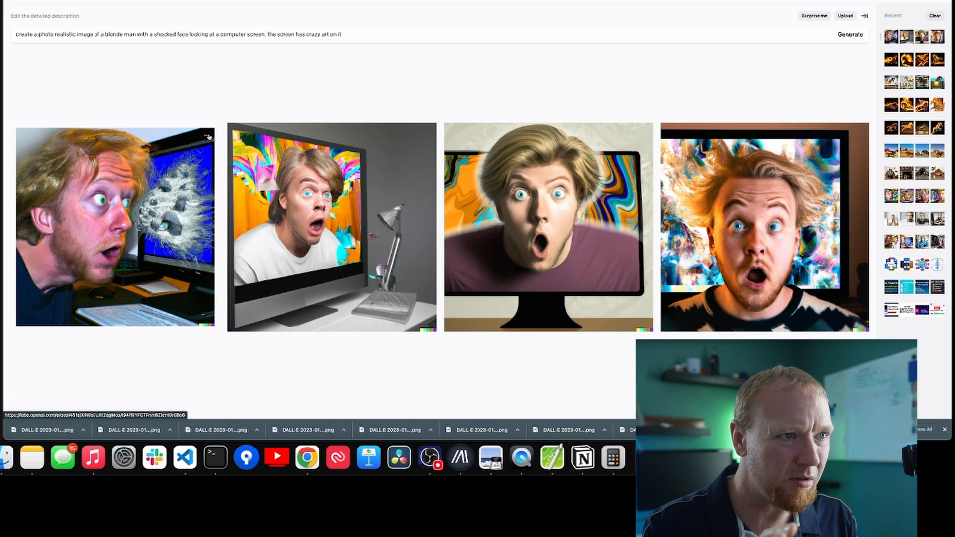
left_click(208, 135)
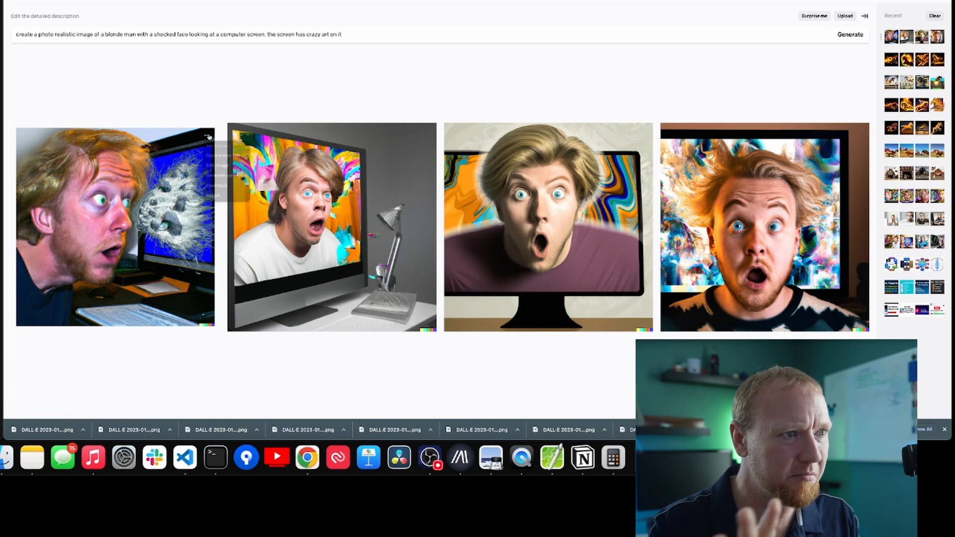
left_click(208, 137)
type("create a photo of a dog flying over a barn with horses in the background")
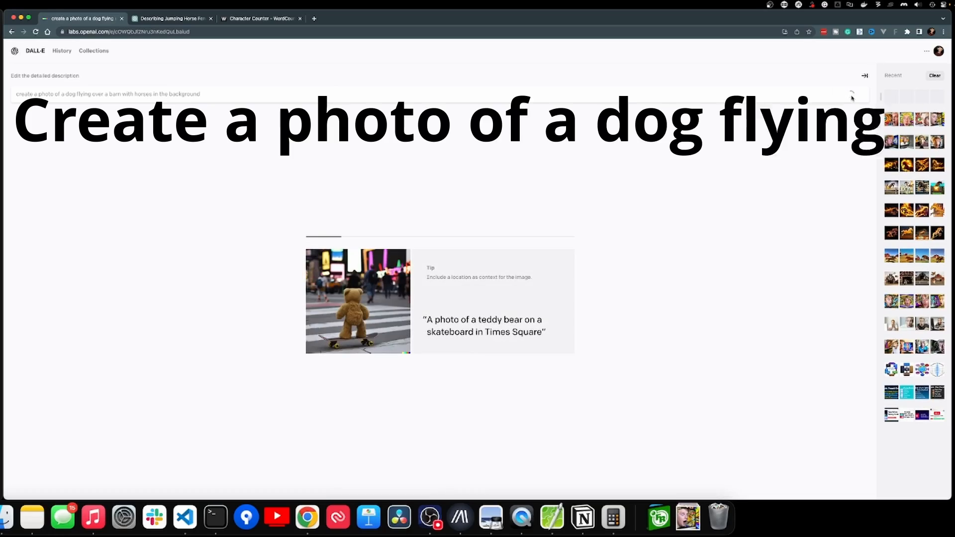
Step: Generate images from the prompt 'a dog flying over a barn with horses in the background'
left_click(848, 95)
type("create a photo of a horse jumping a fence. the fence is on fire")
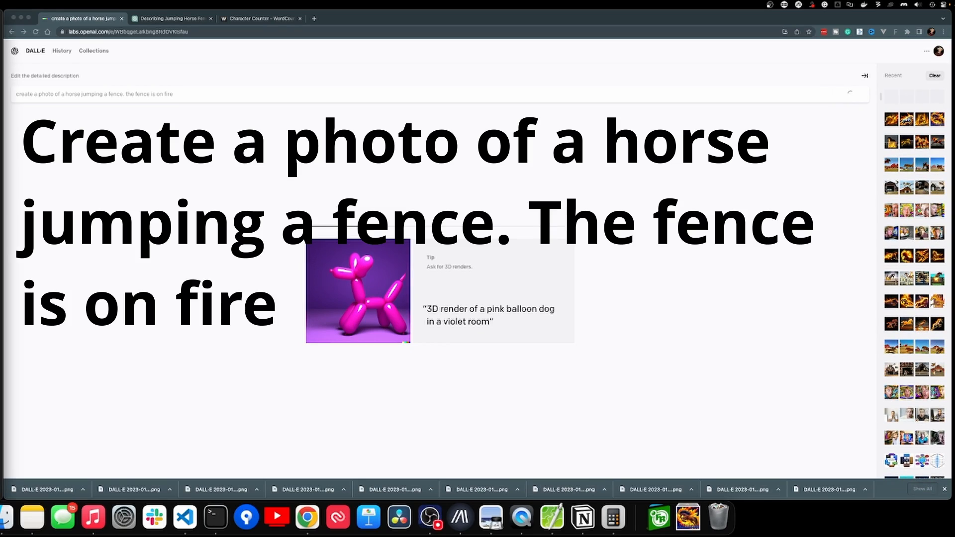
Step: Generate four images from the prompt 'a horse jumping over a fence that is on fire'
left_click(851, 34)
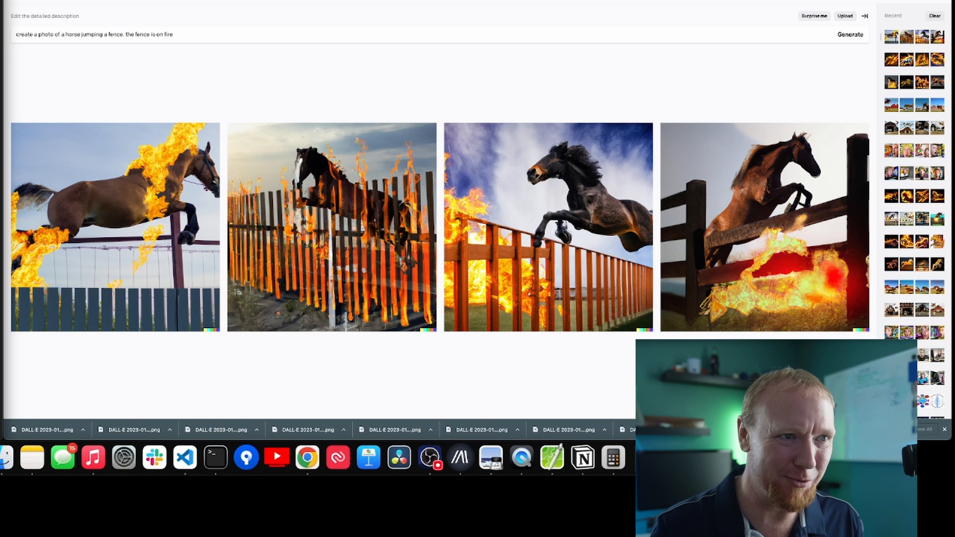